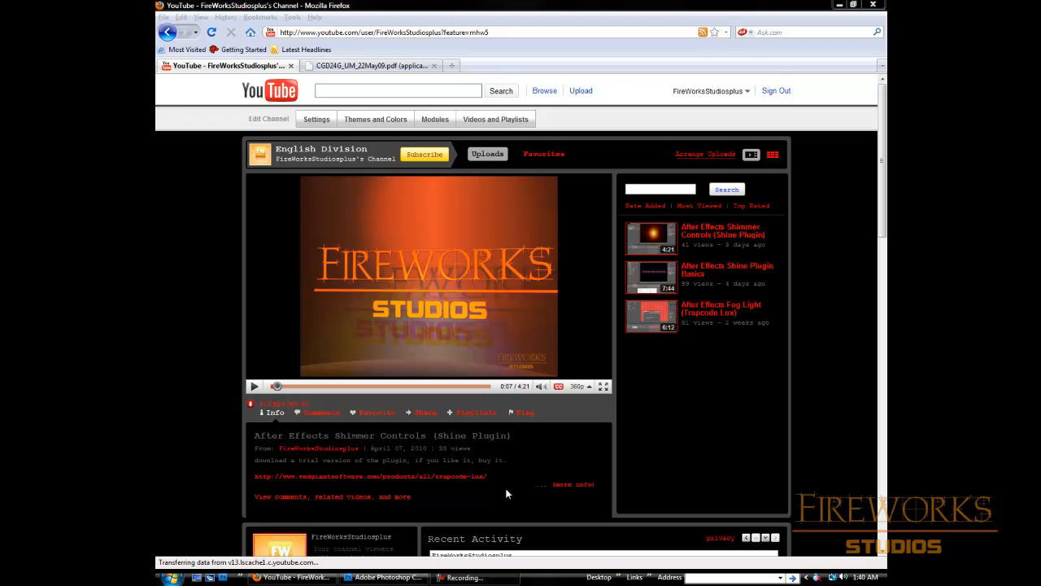
pyautogui.moveTo(537, 454)
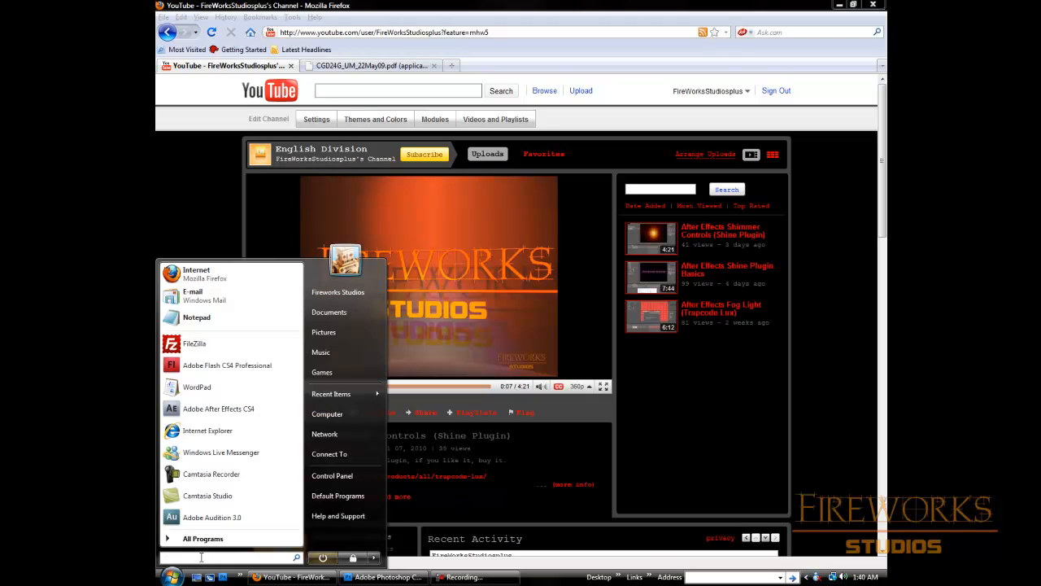
# Step: Launch Paint from the Start menu search, then return to the YouTube channel page in Firefox
pyautogui.write('paint')
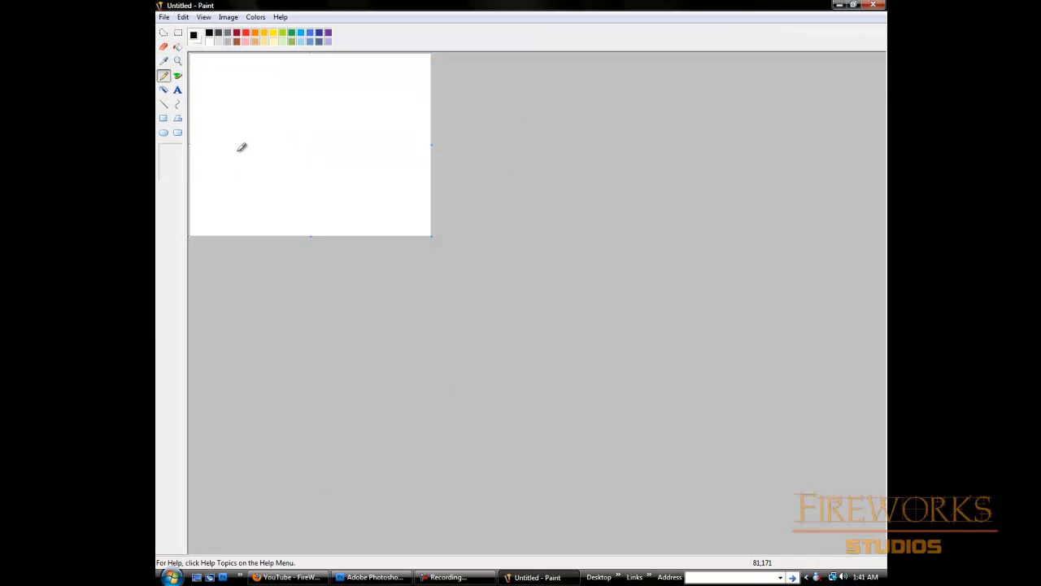
pyautogui.moveTo(234, 88)
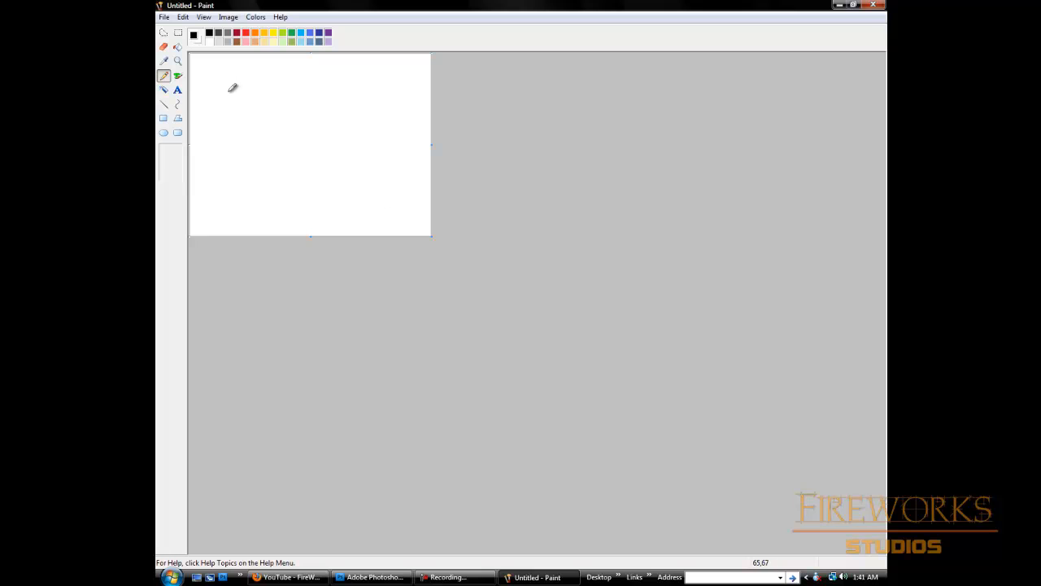
pyautogui.click(287, 576)
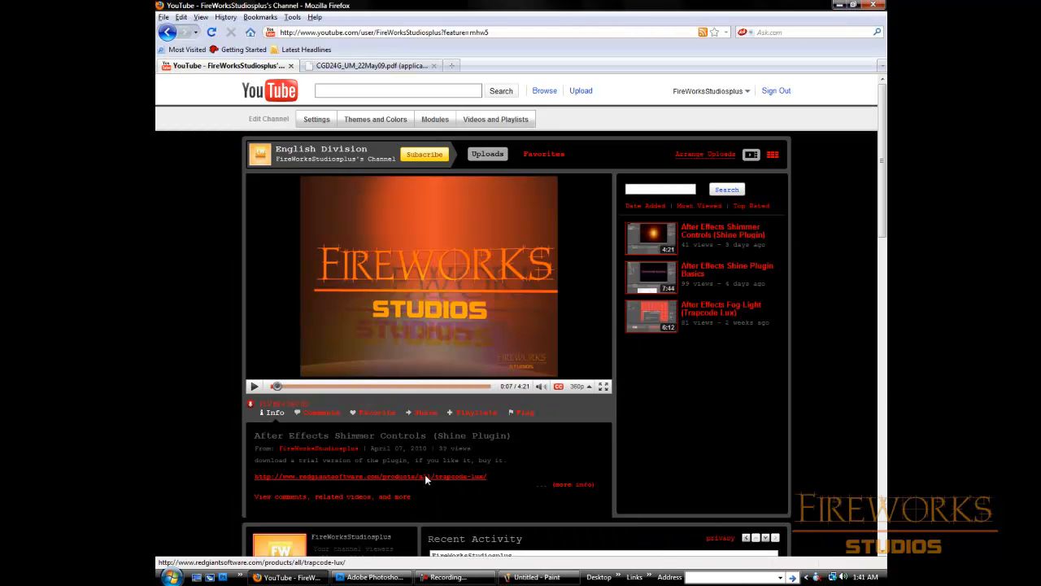
pyautogui.click(371, 576)
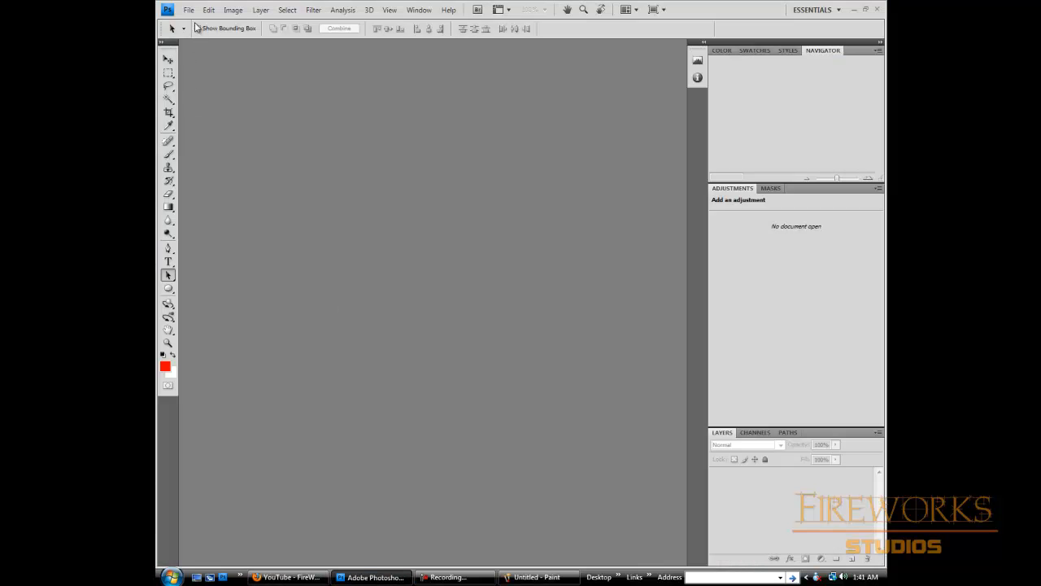
pyautogui.click(189, 10)
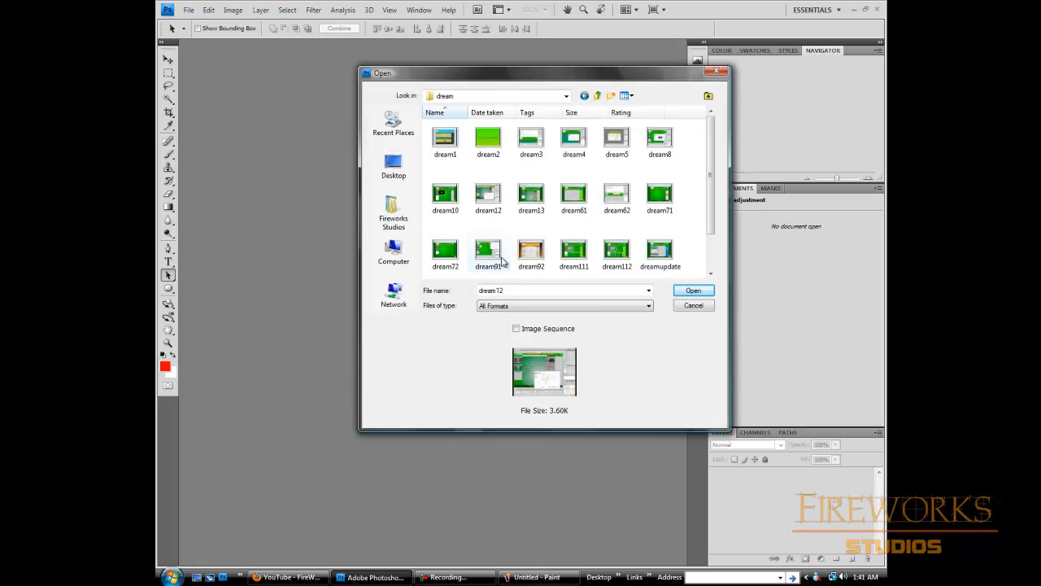
pyautogui.click(693, 289)
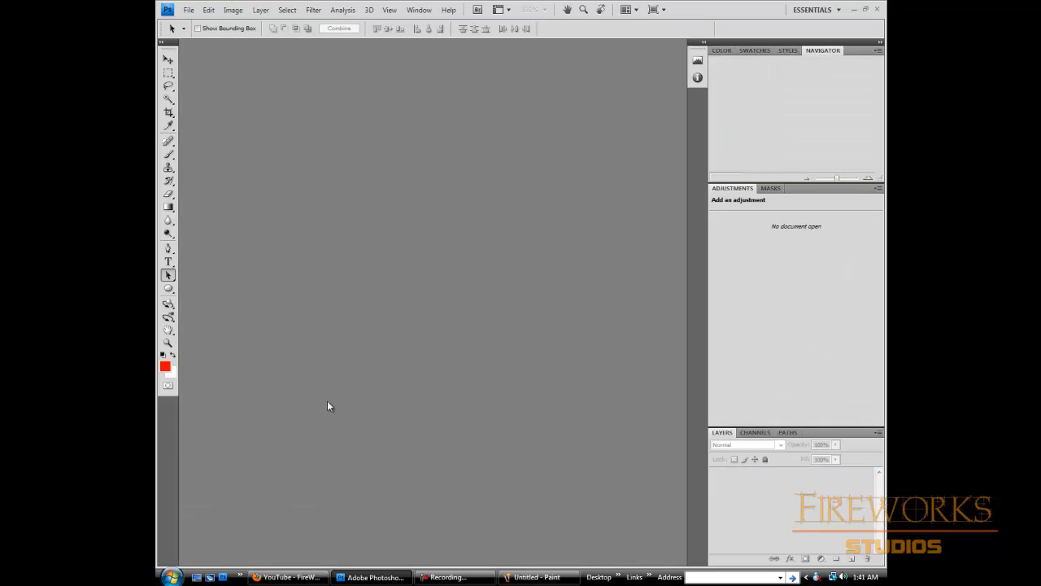
pyautogui.moveTo(199, 37)
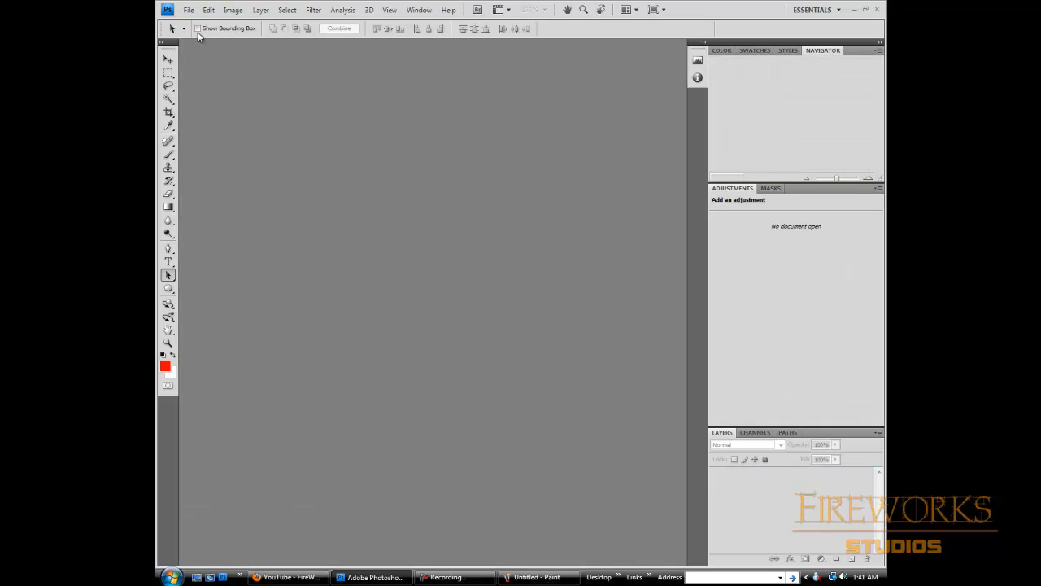
# Step: Start a new Photoshop document via File > New at the default size
pyautogui.click(189, 10)
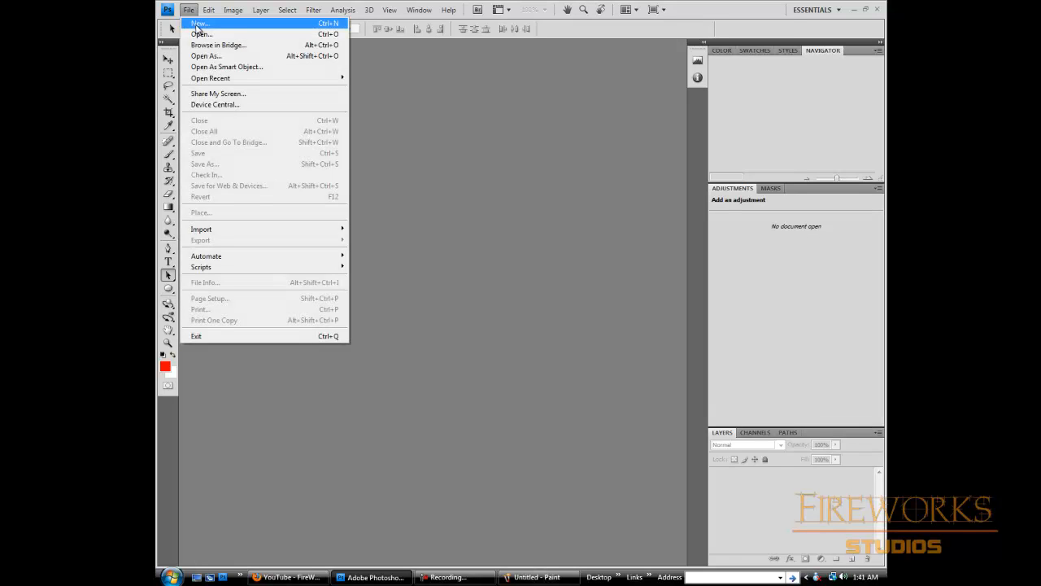
pyautogui.click(198, 23)
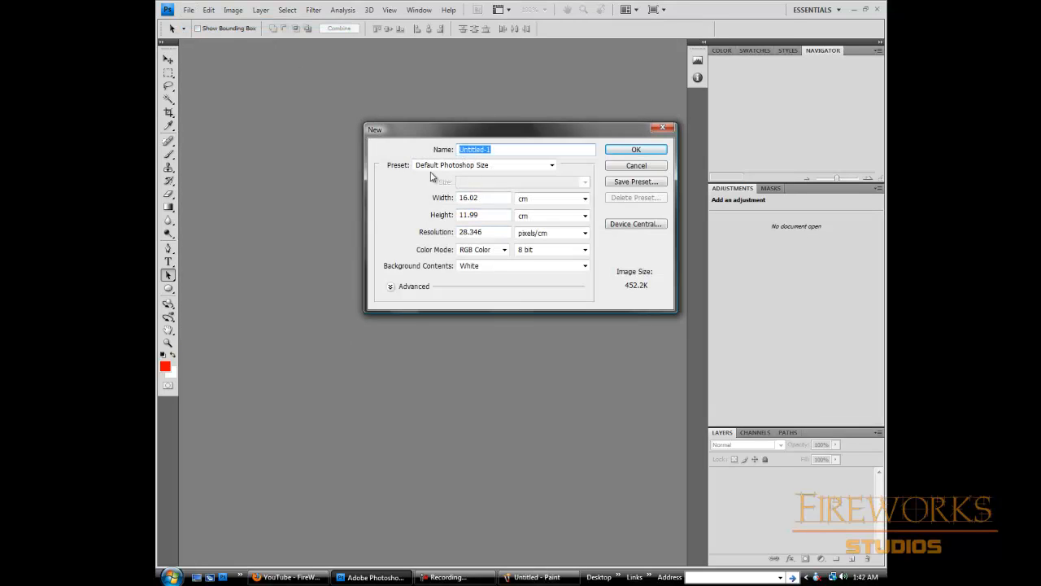
pyautogui.moveTo(486, 176)
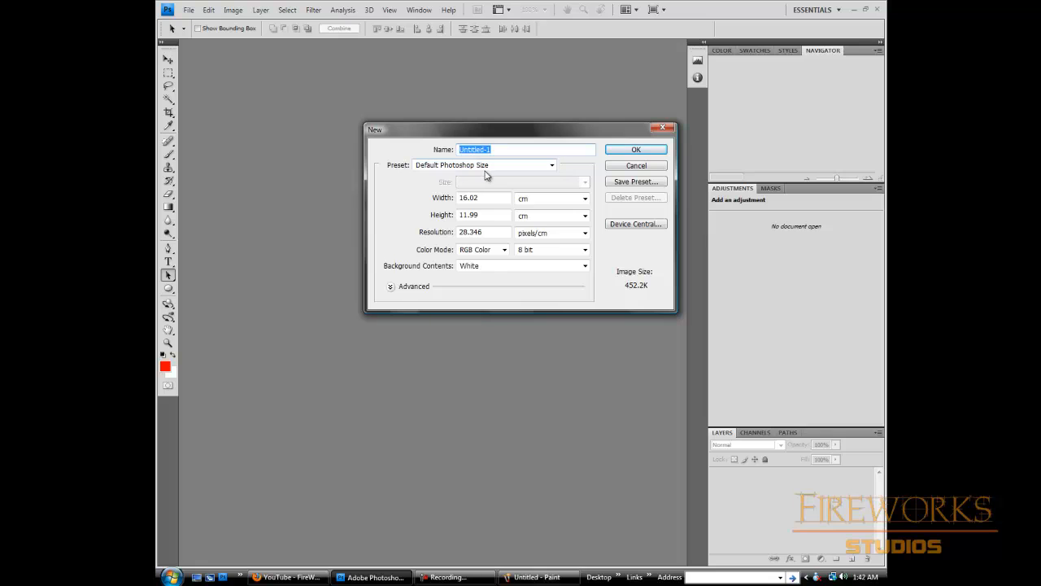
pyautogui.moveTo(498, 213)
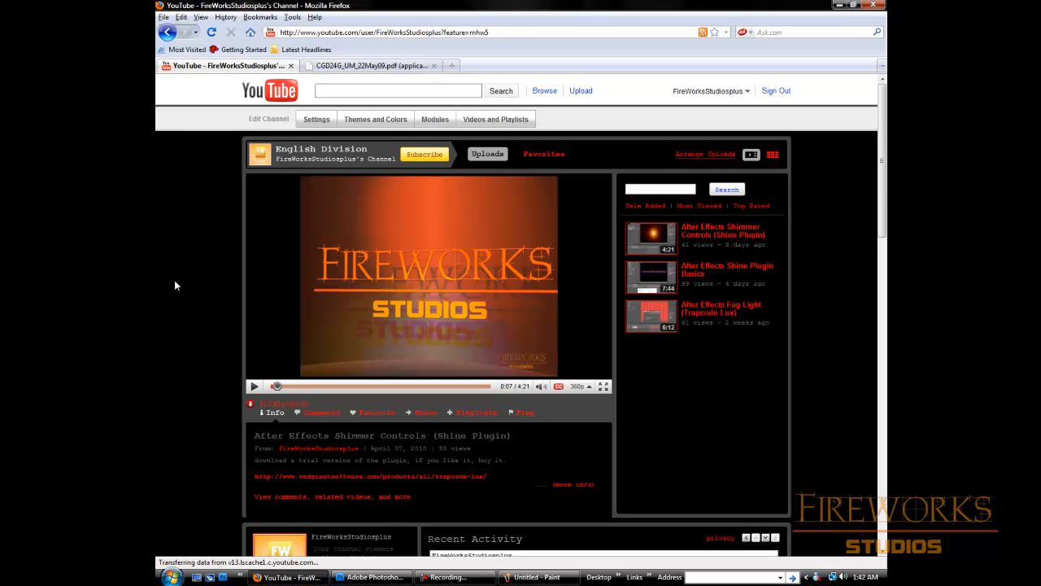
pyautogui.moveTo(188, 304)
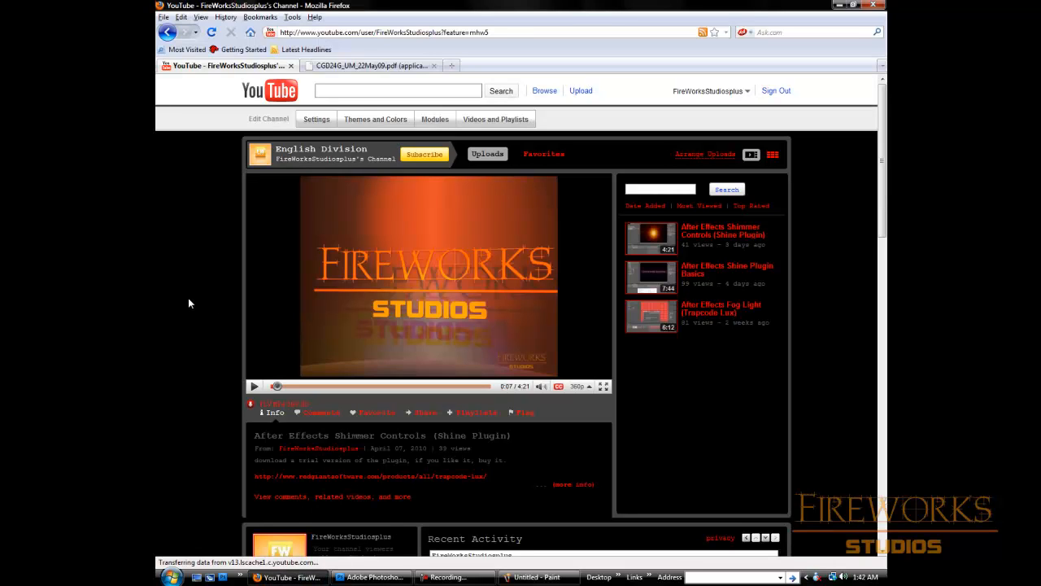
# Step: Capture the YouTube page with Print Screen, attempt Ctrl+V in empty Photoshop, then head to File for a new document
pyautogui.press('printscreen')
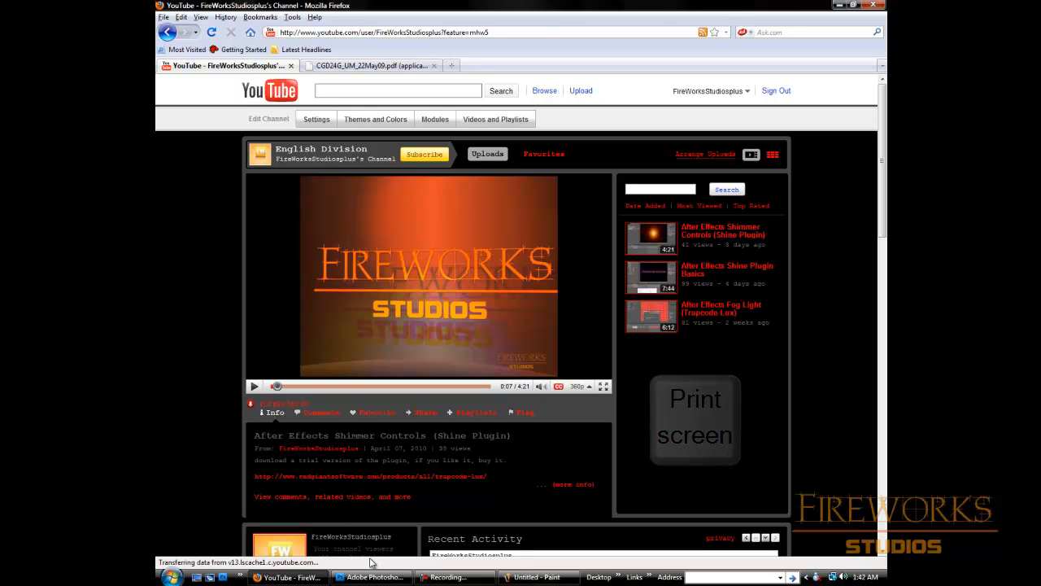
pyautogui.click(371, 576)
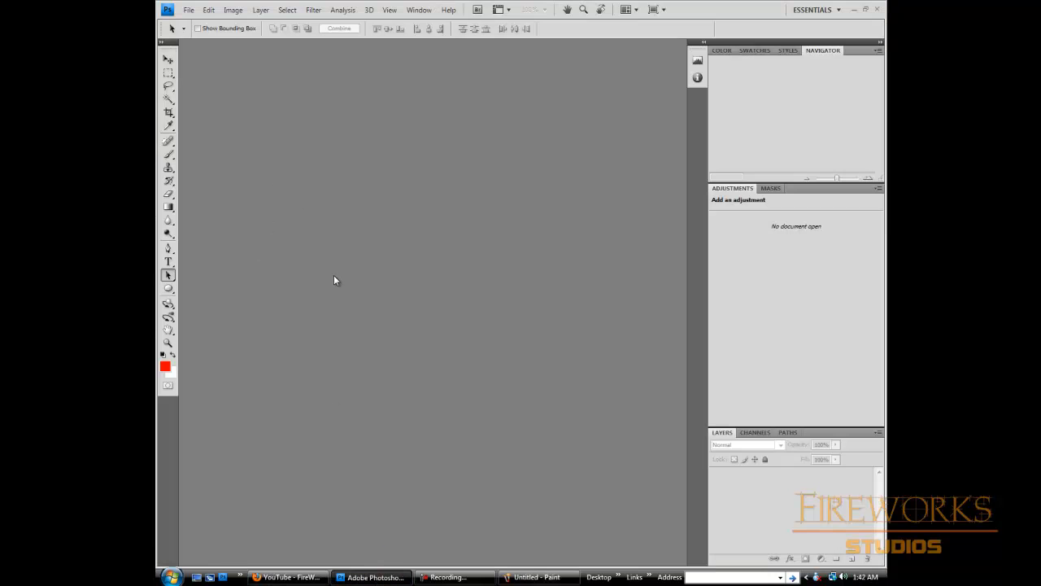
pyautogui.press('ctrl+v')
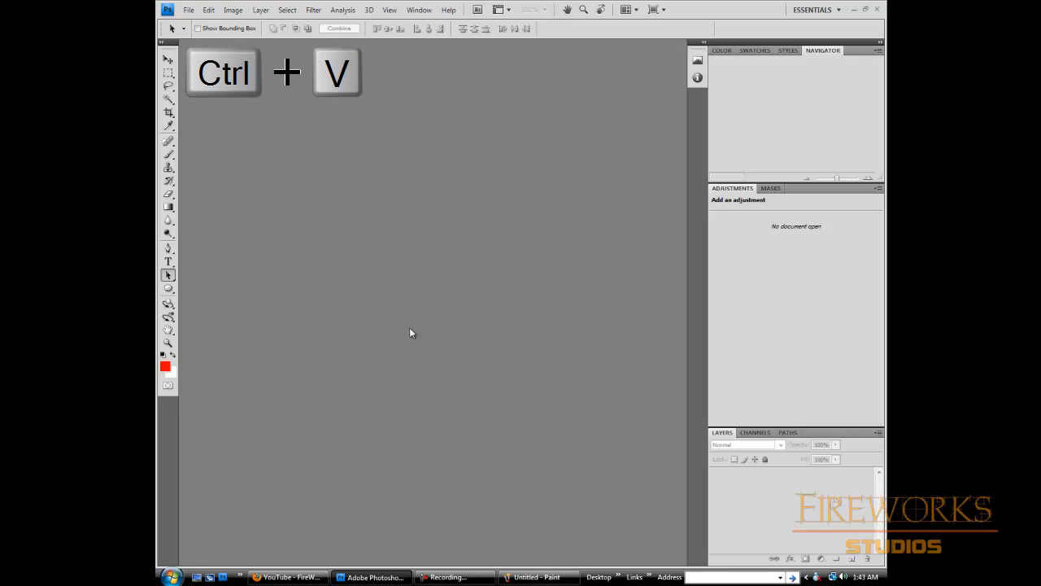
pyautogui.press('ctrl+v')
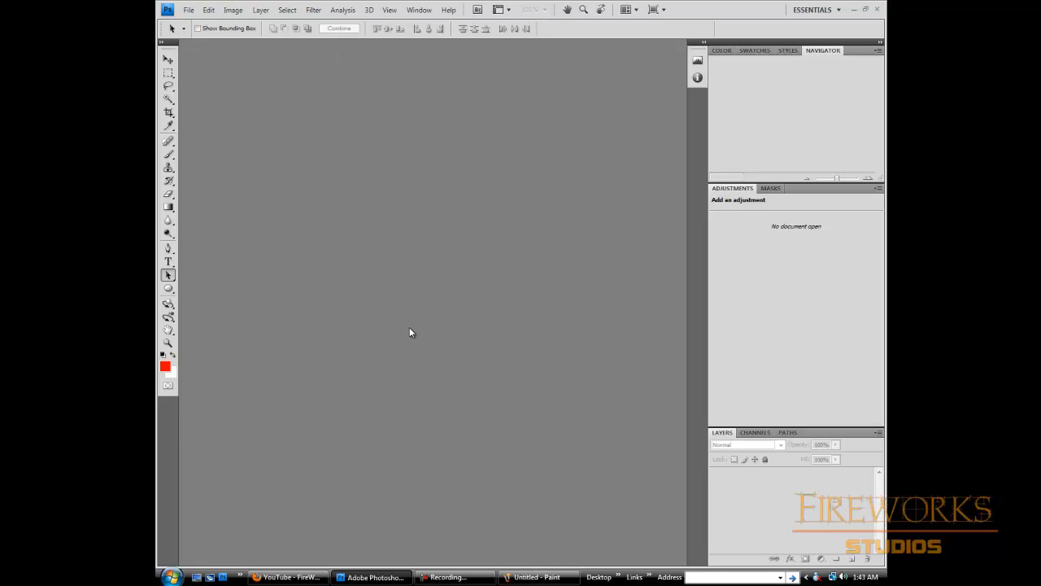
pyautogui.click(189, 10)
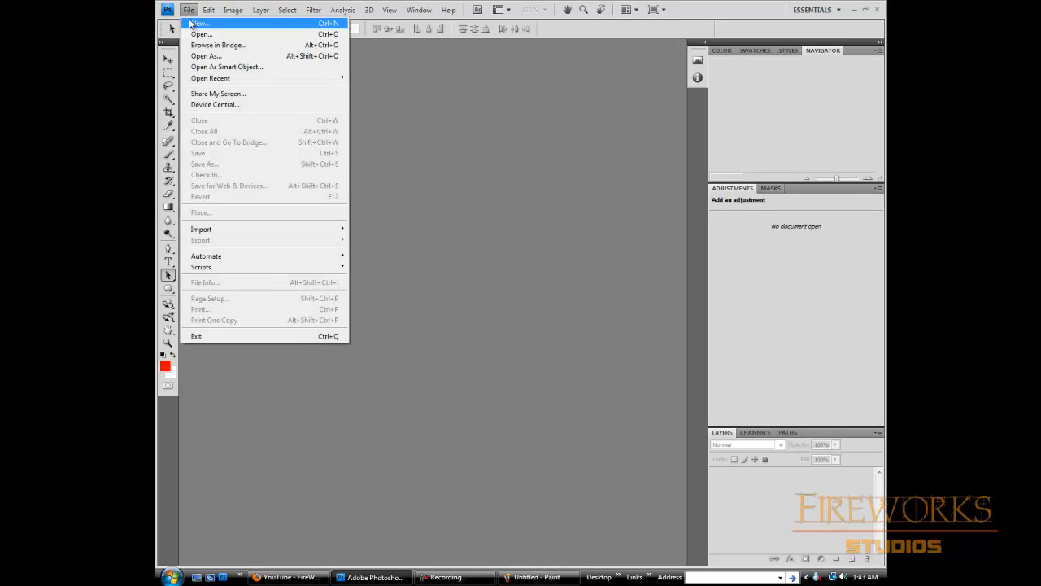
pyautogui.moveTo(205, 23)
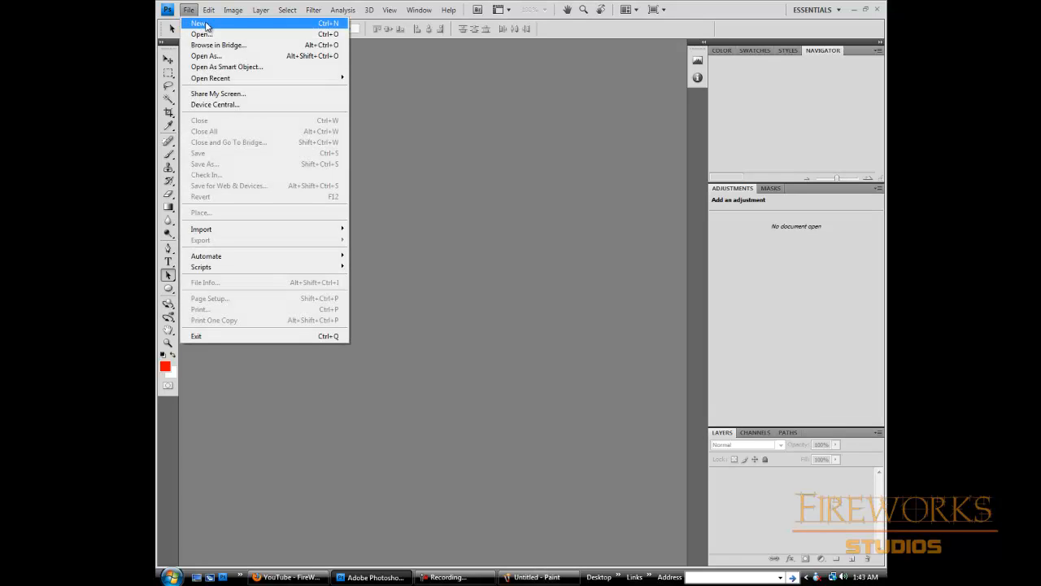
# Step: Confirm the New dialog's Clipboard preset at 1280 × 1024 px, re-entering 1280 as Width
pyautogui.click(198, 23)
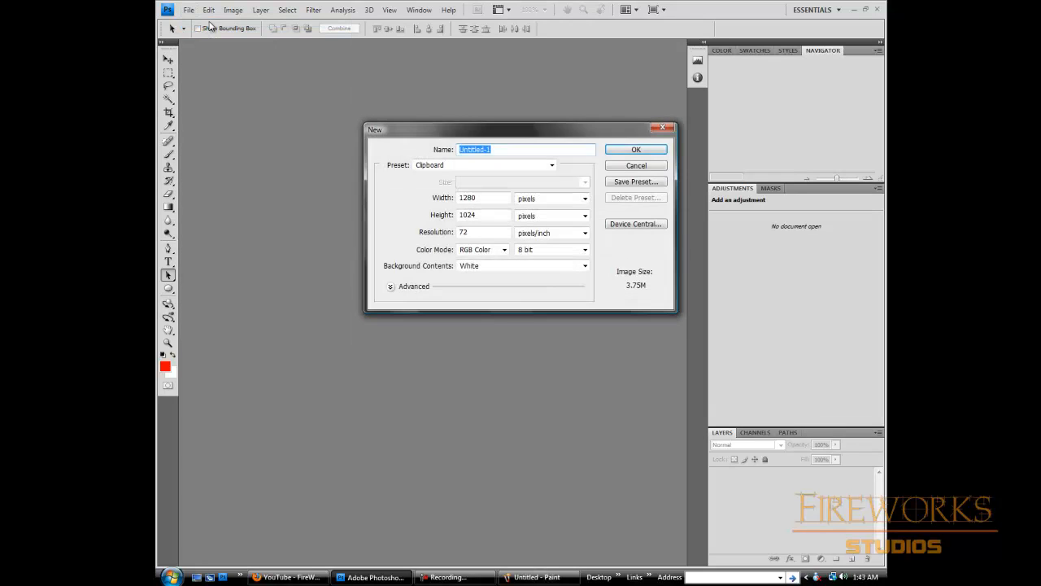
pyautogui.moveTo(480, 199)
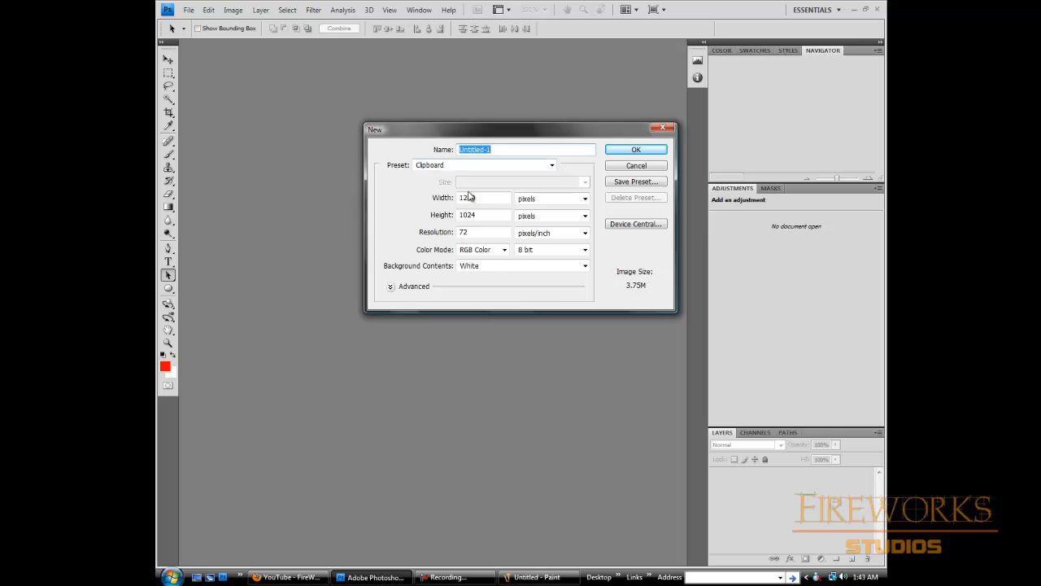
pyautogui.write('1280')
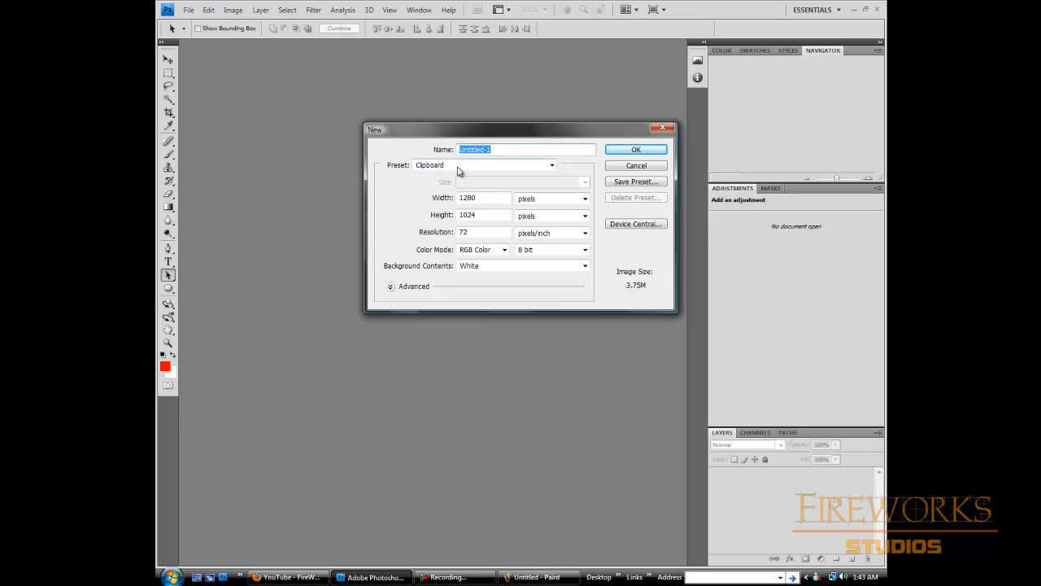
pyautogui.moveTo(424, 189)
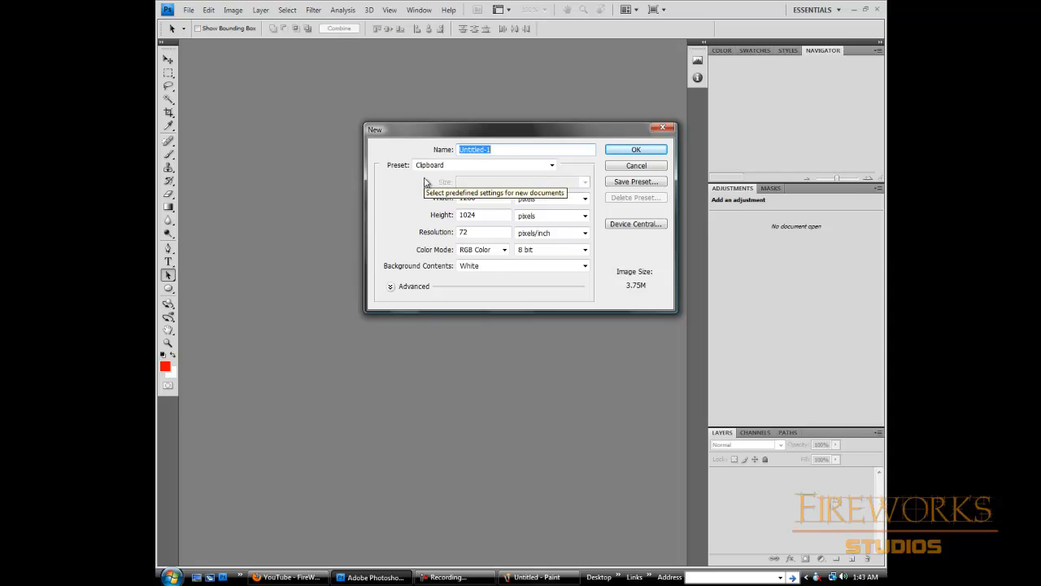
pyautogui.moveTo(481, 198)
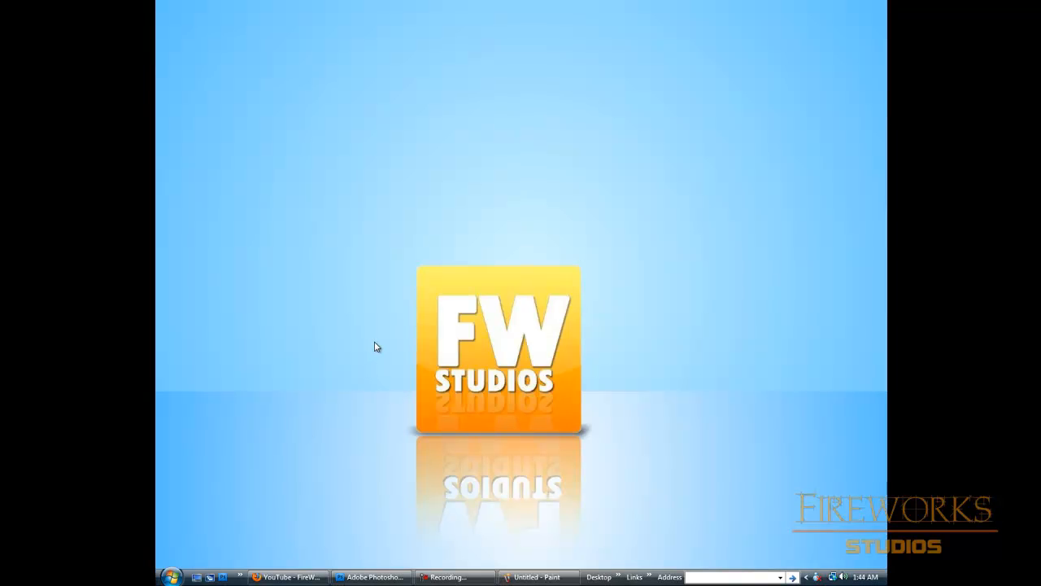
pyautogui.rightClick(376, 346)
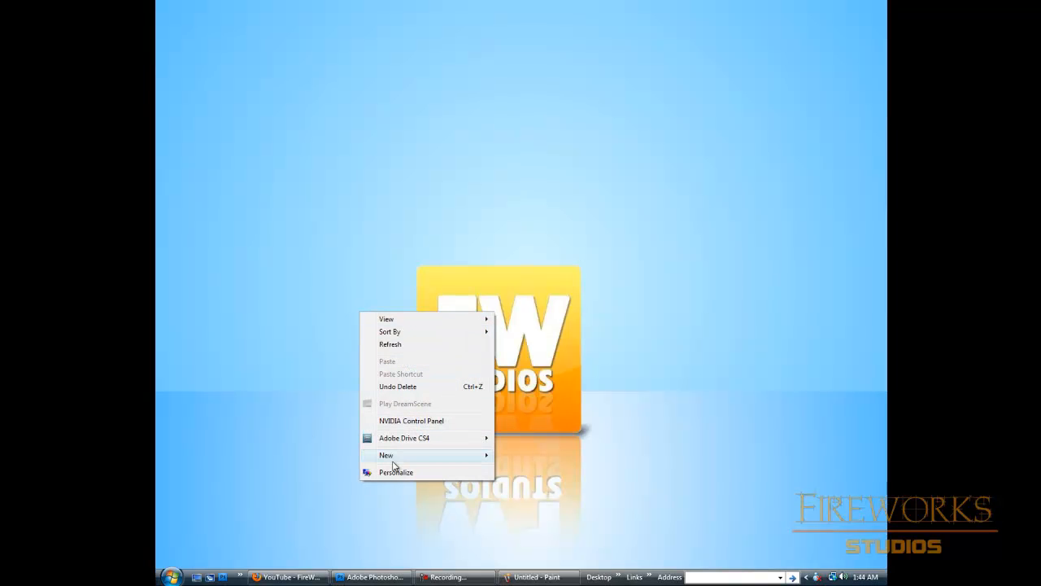
pyautogui.click(397, 472)
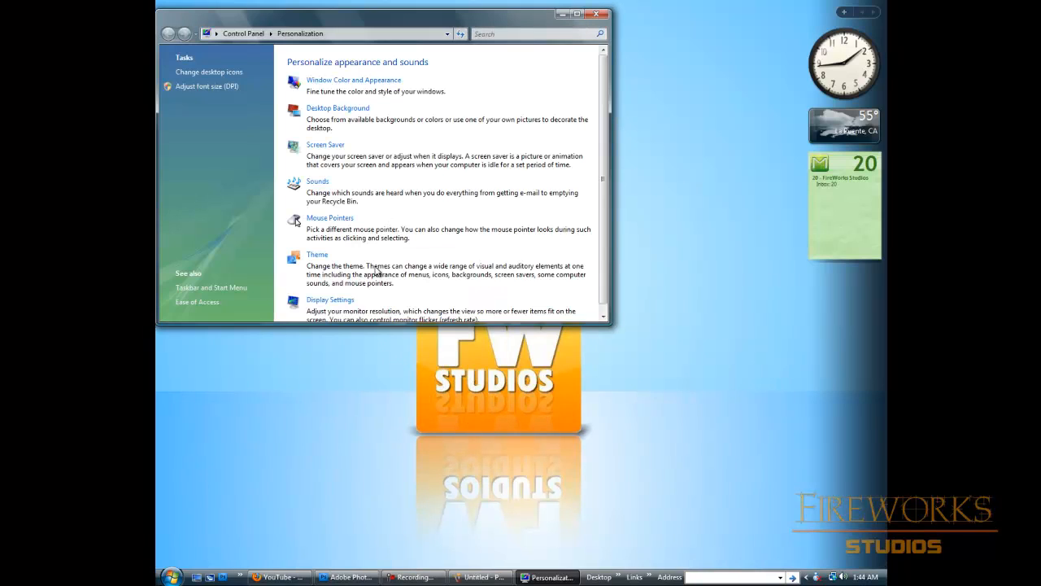
pyautogui.click(330, 299)
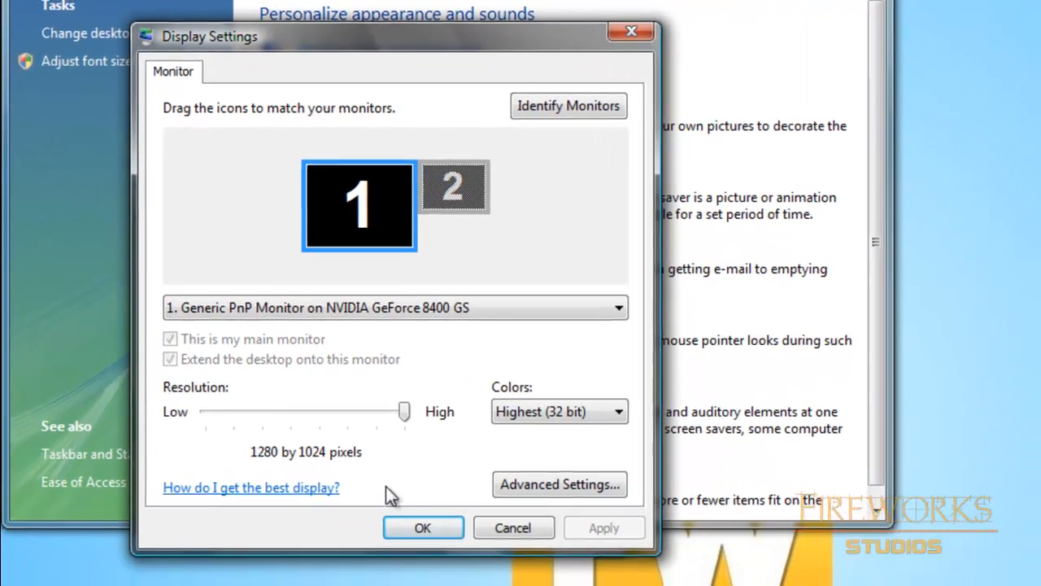
pyautogui.click(514, 527)
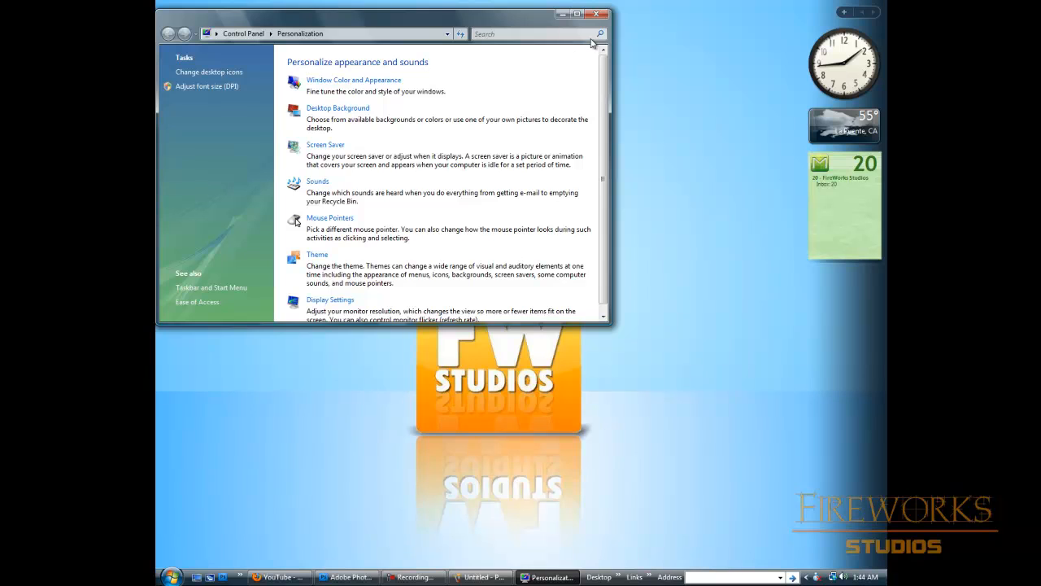
pyautogui.click(595, 13)
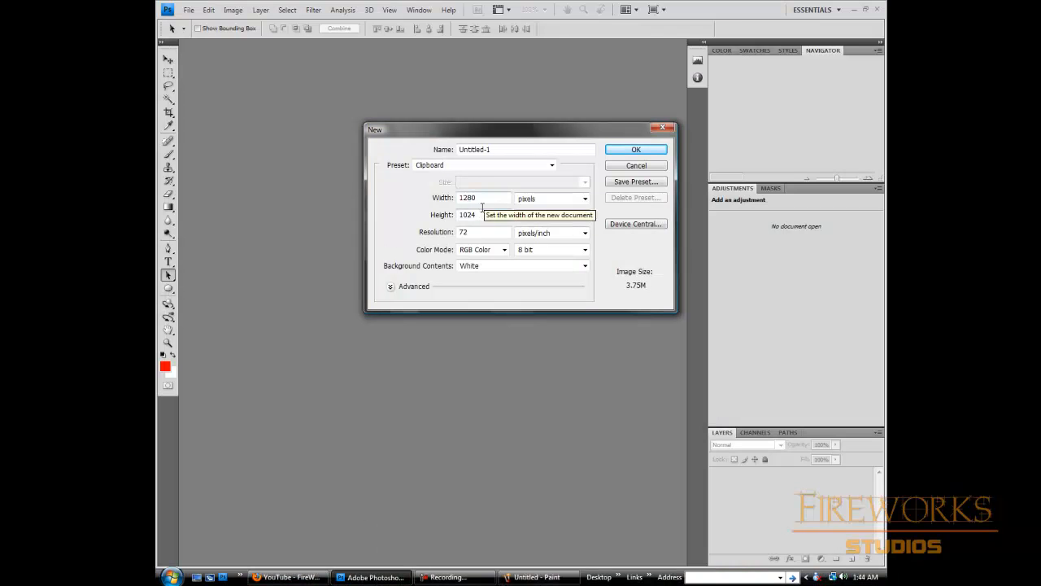
# Step: Create the 1280 × 1024 document and paste the screen capture via Edit > Paste as Layer 1
pyautogui.click(635, 149)
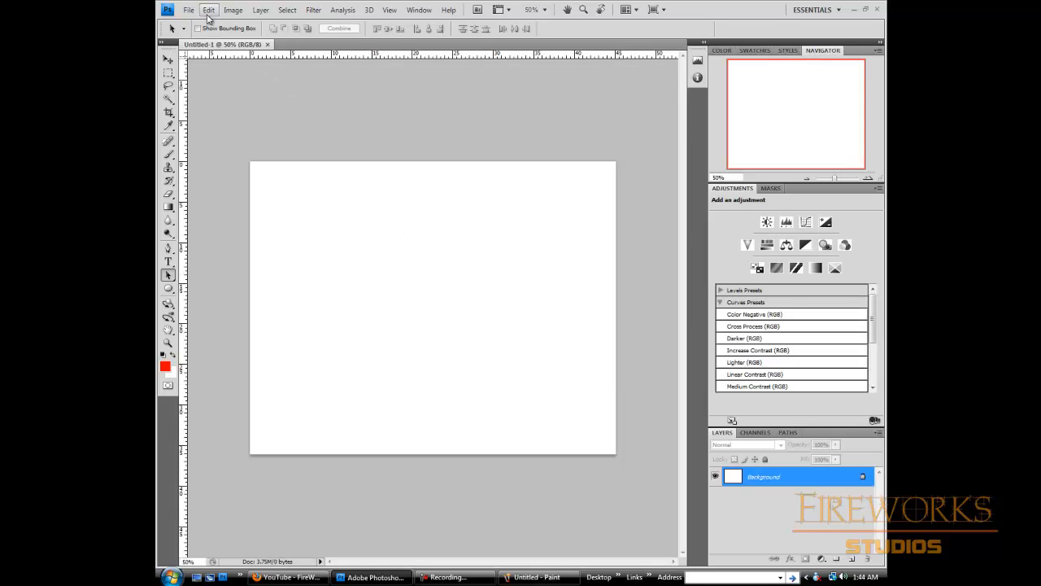
pyautogui.click(209, 10)
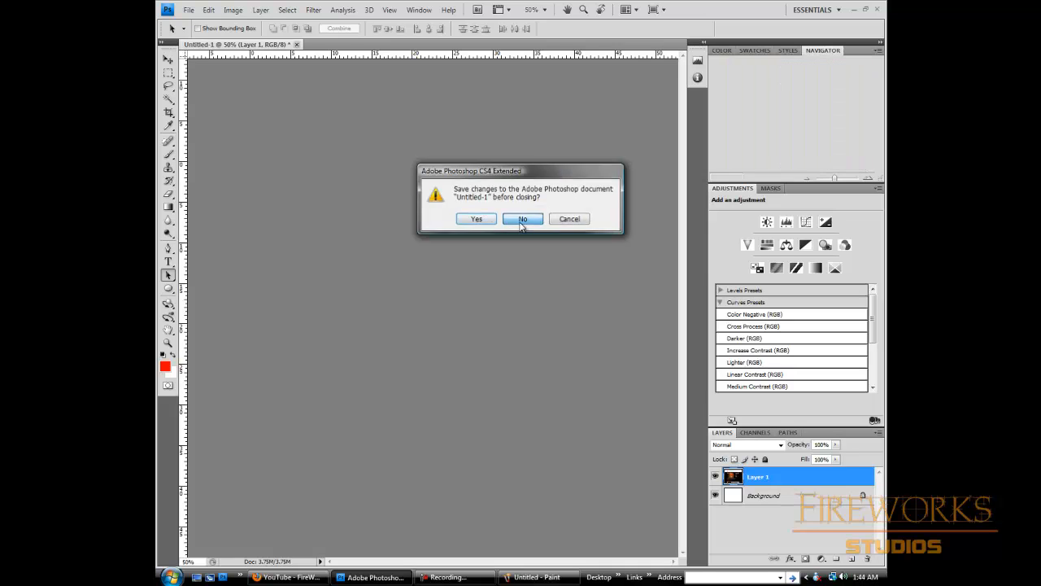
# Step: Answer the 'Save changes before closing?' prompt so Untitled-1 with the capture stays open
pyautogui.click(523, 218)
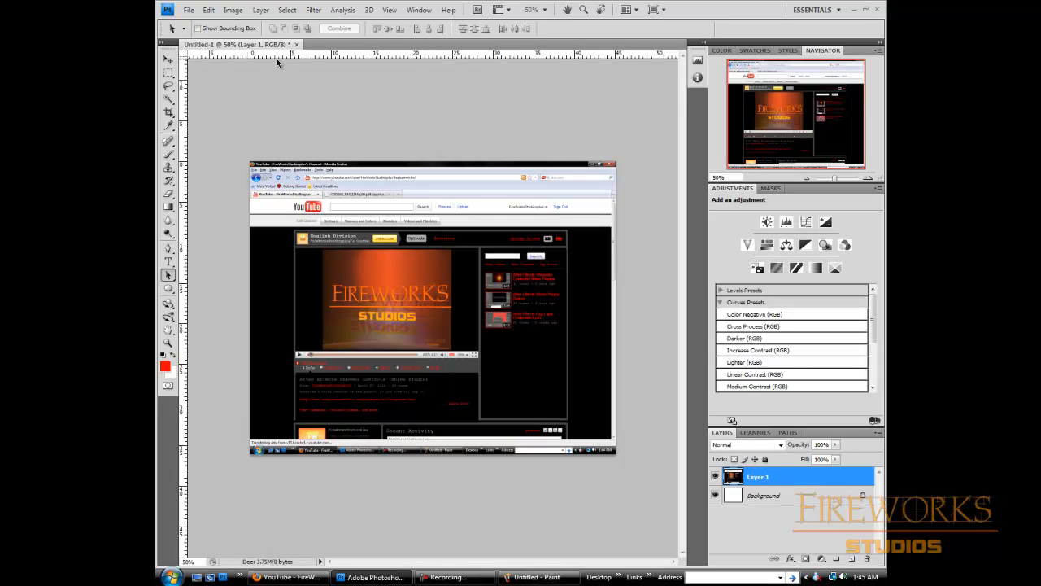
# Step: Create a second document, Untitled-2, using the Default Photoshop Size preset
pyautogui.click(189, 10)
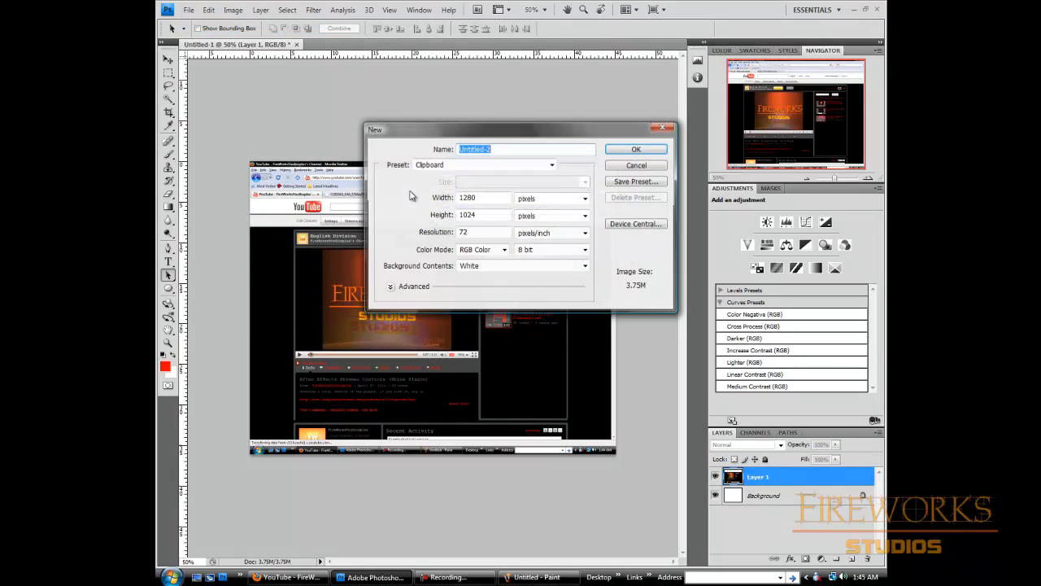
pyautogui.click(484, 164)
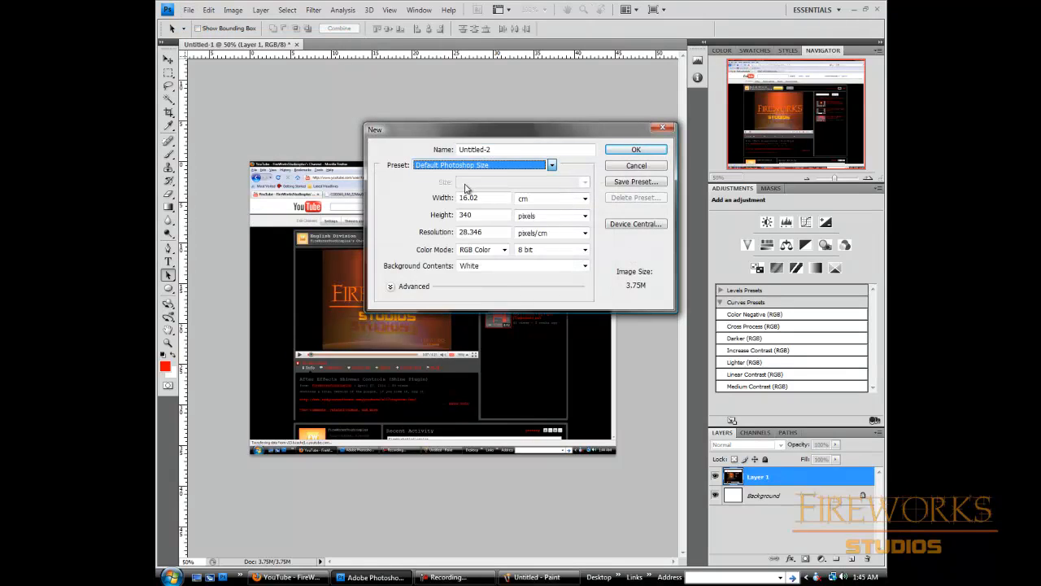
pyautogui.click(635, 149)
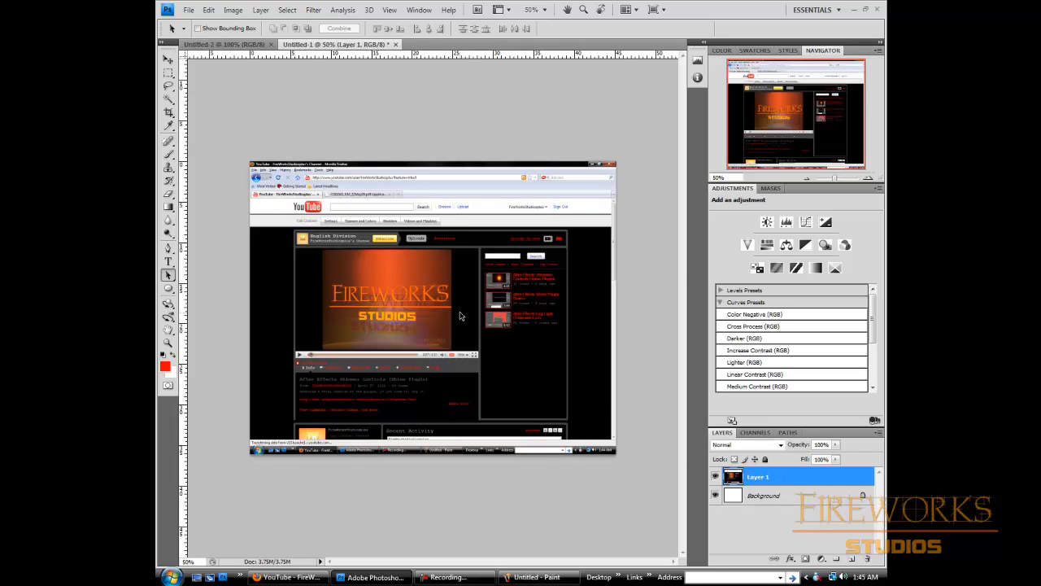
# Step: Select the Move tool so Layer 1 can be dragged from Untitled-1 onto Untitled-2
pyautogui.click(169, 59)
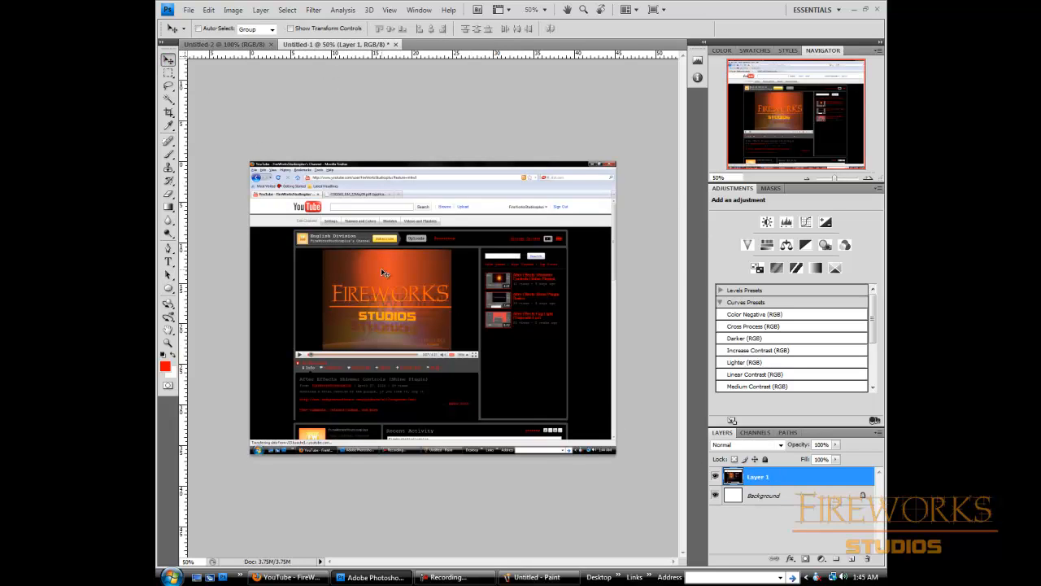
pyautogui.click(219, 44)
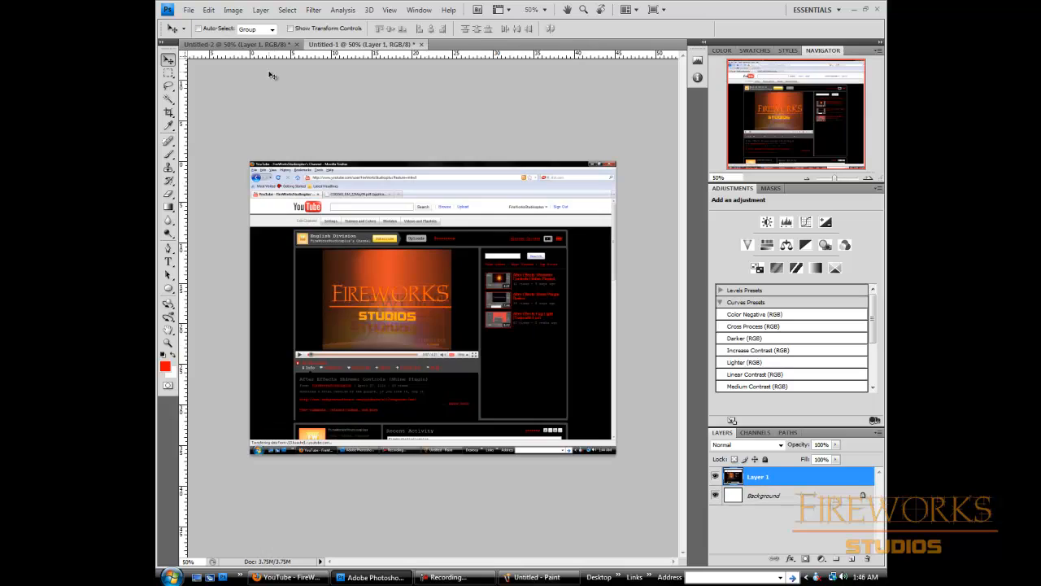
pyautogui.moveTo(257, 100)
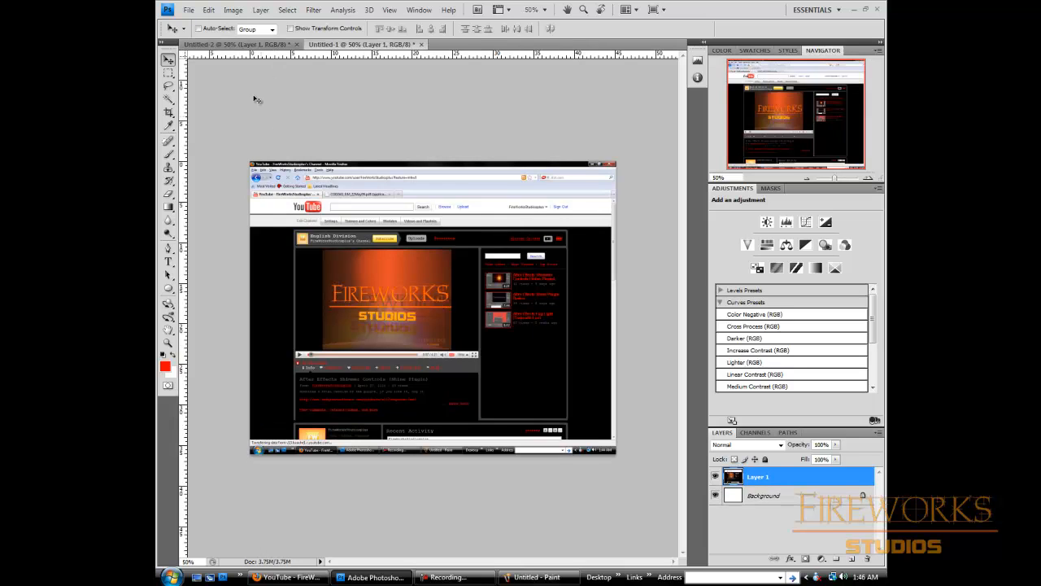